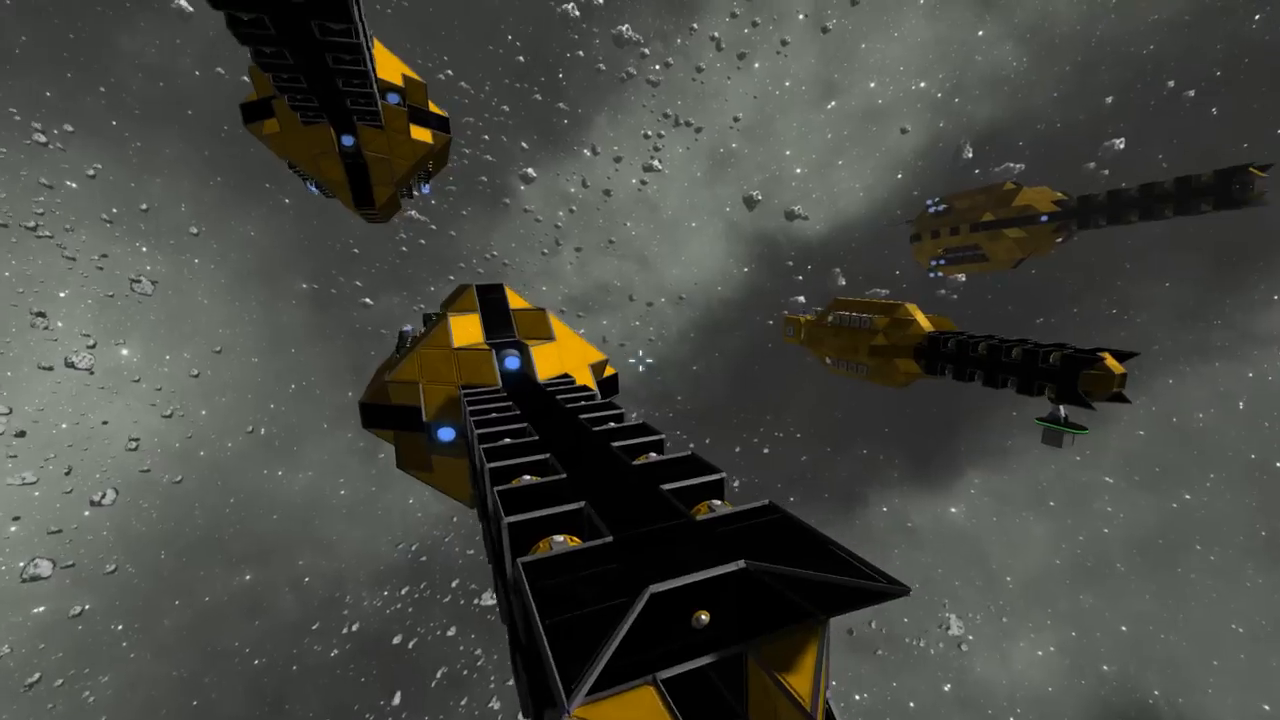
pyautogui.moveTo(640, 360)
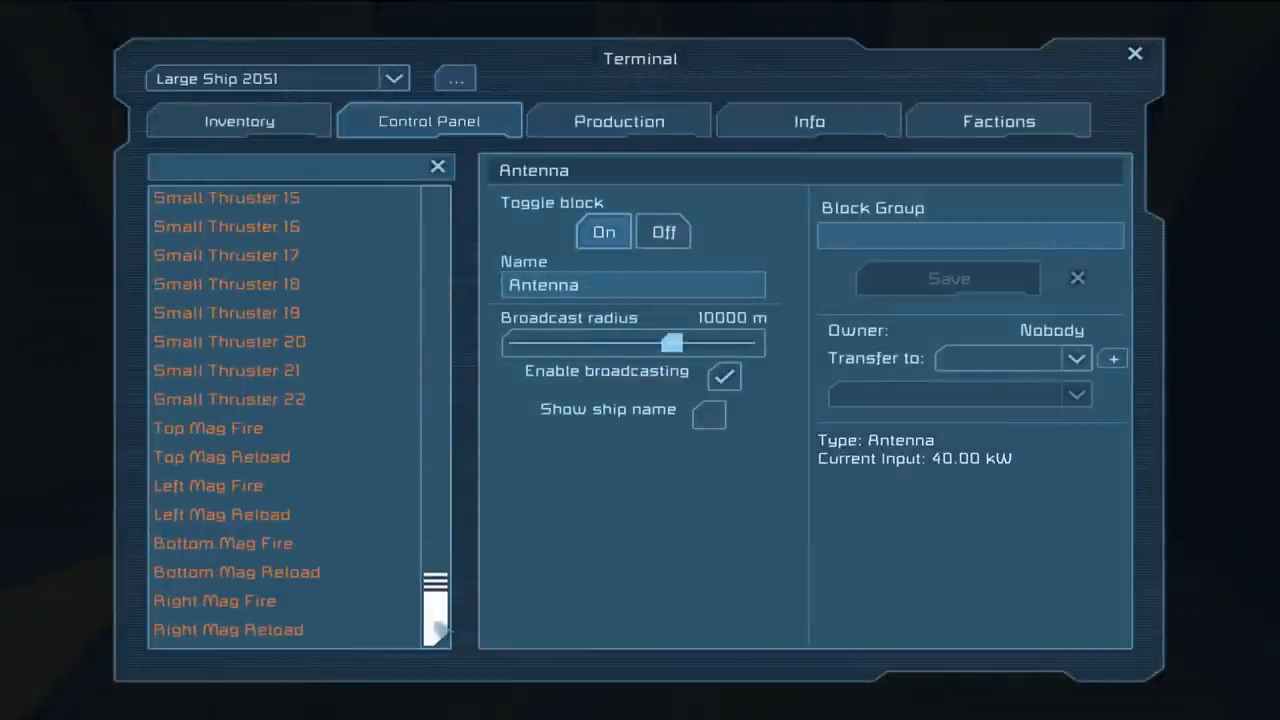
# Scroll the Control Panel block list up to bring up the Fire Sensor's 1 m extent settings.
pyautogui.scroll(3)
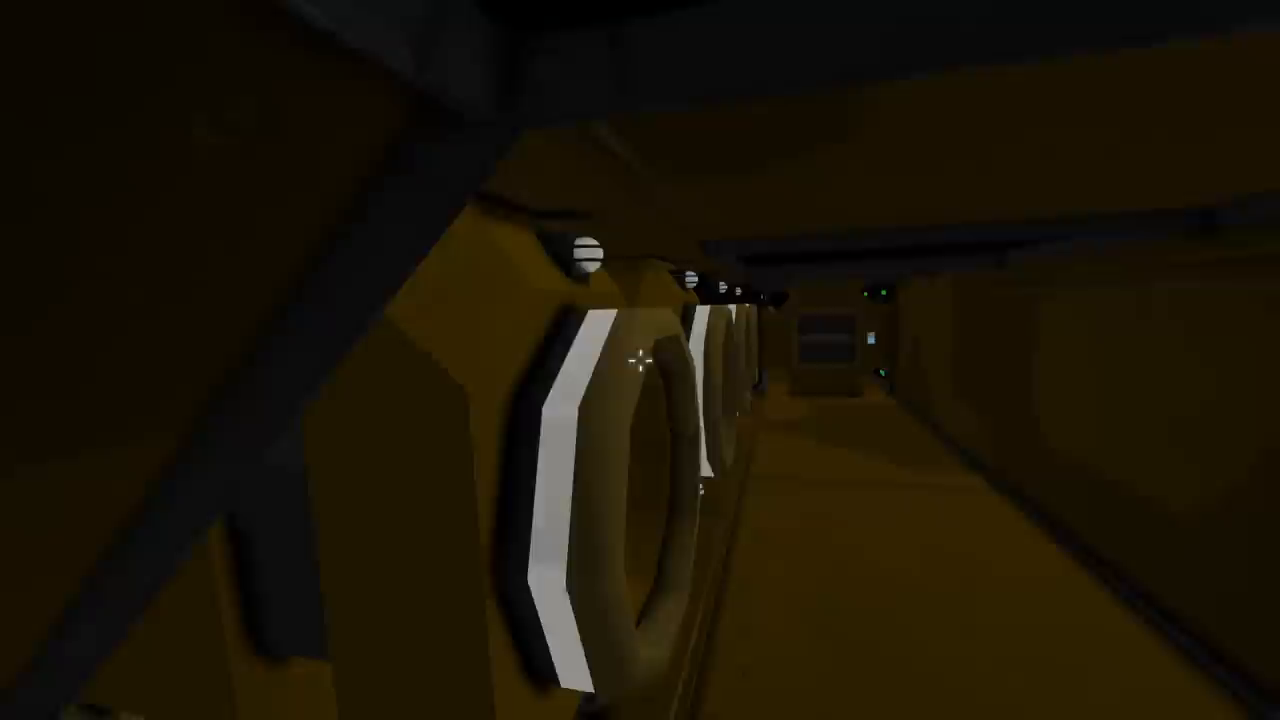
pyautogui.moveTo(640, 360)
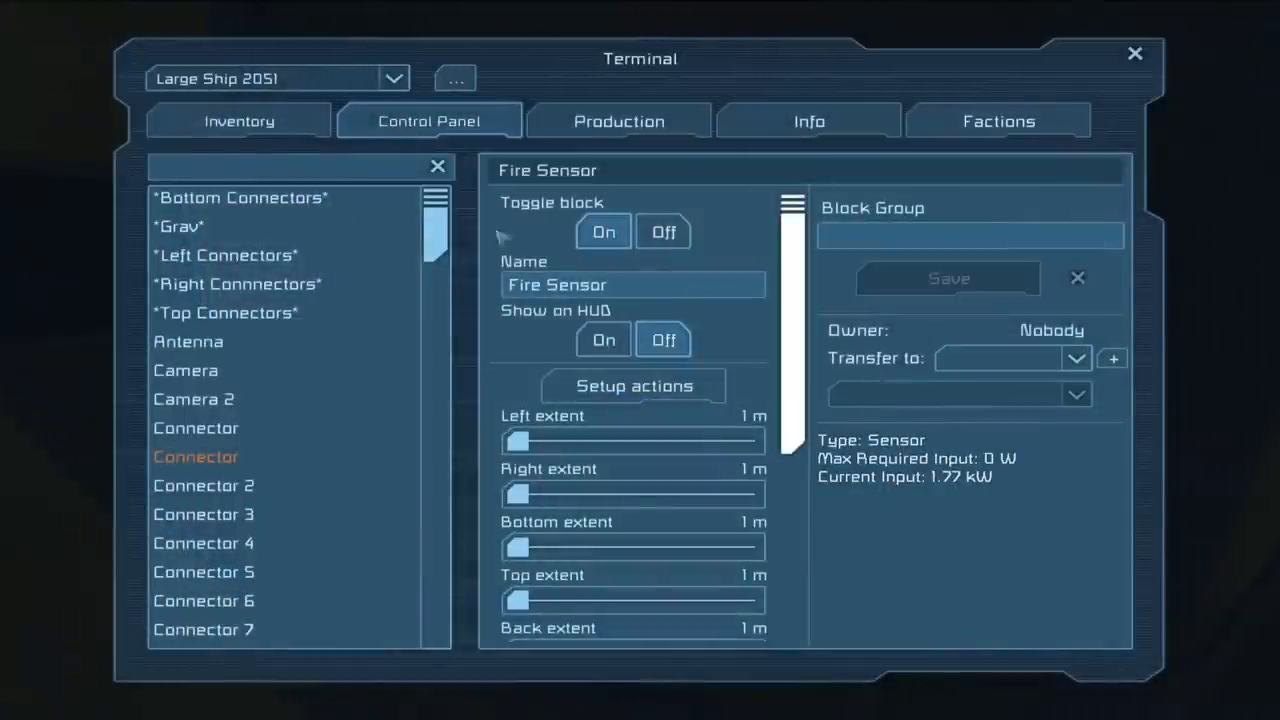
# Check the Top Mag Fire timer's 3-second delay, then the Top Mag Reload timer's 10-second delay.
pyautogui.scroll(-3)
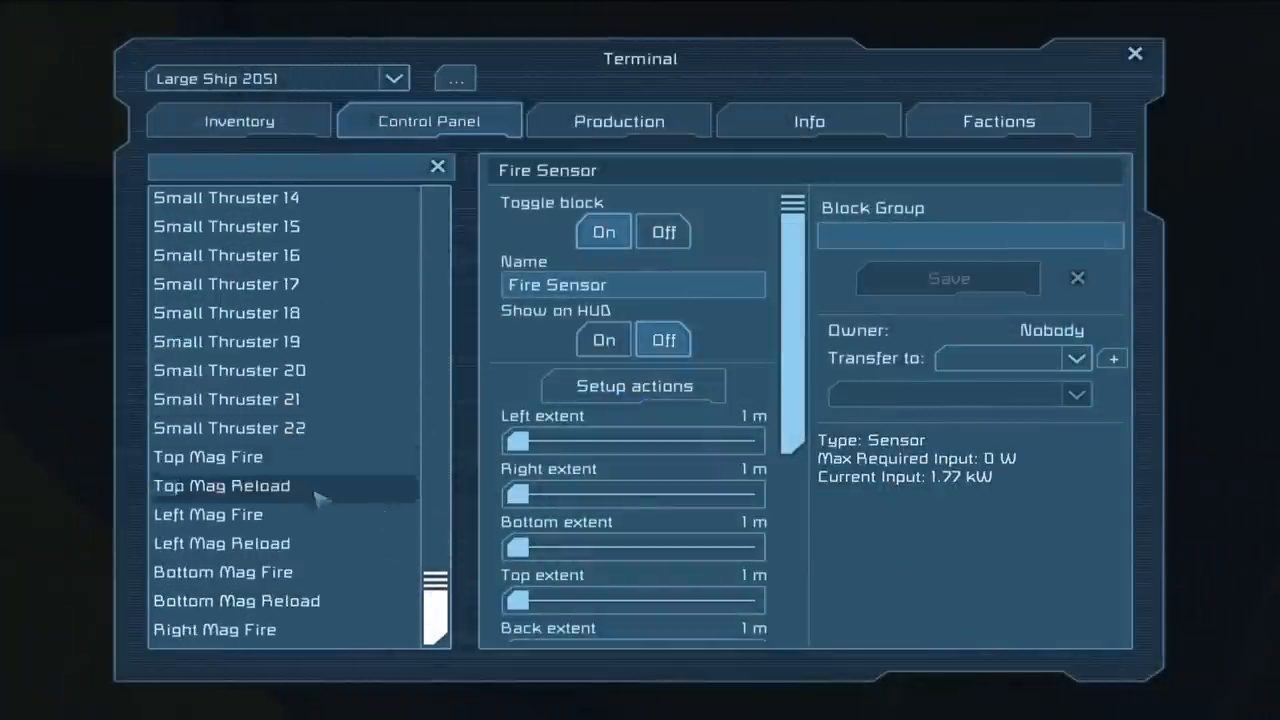
pyautogui.scroll(-3)
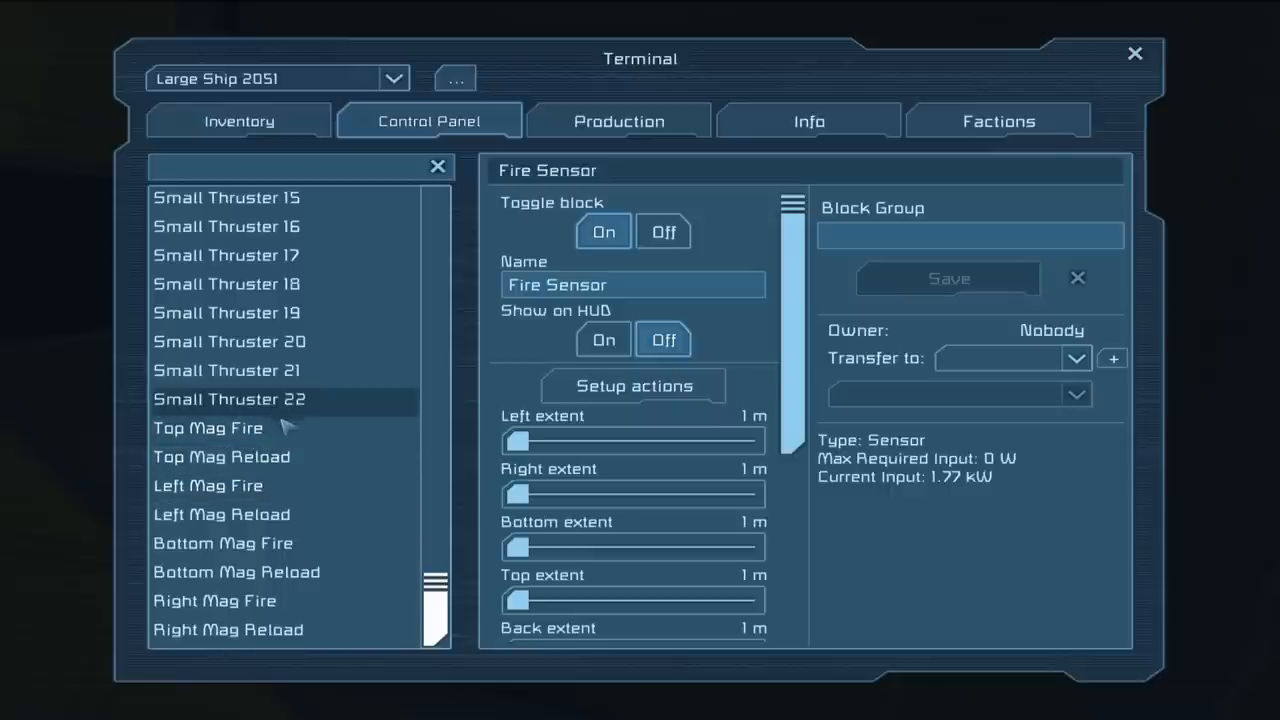
pyautogui.click(207, 427)
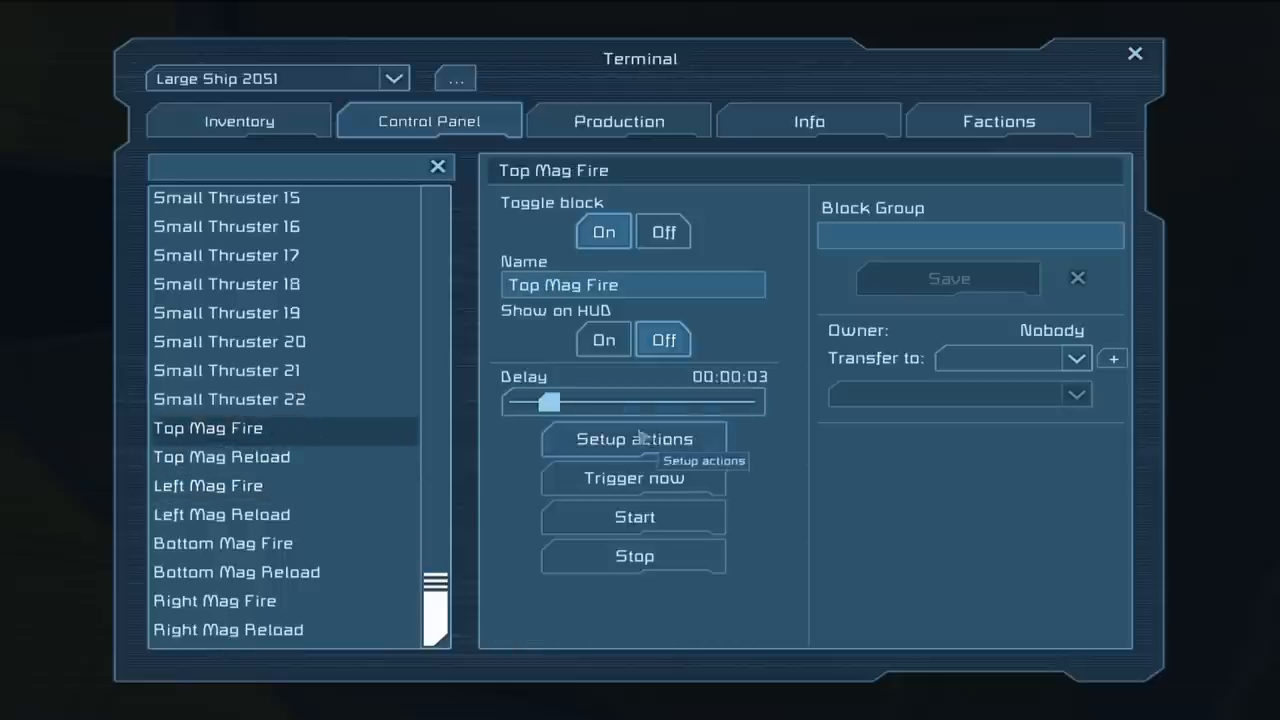
pyautogui.click(633, 439)
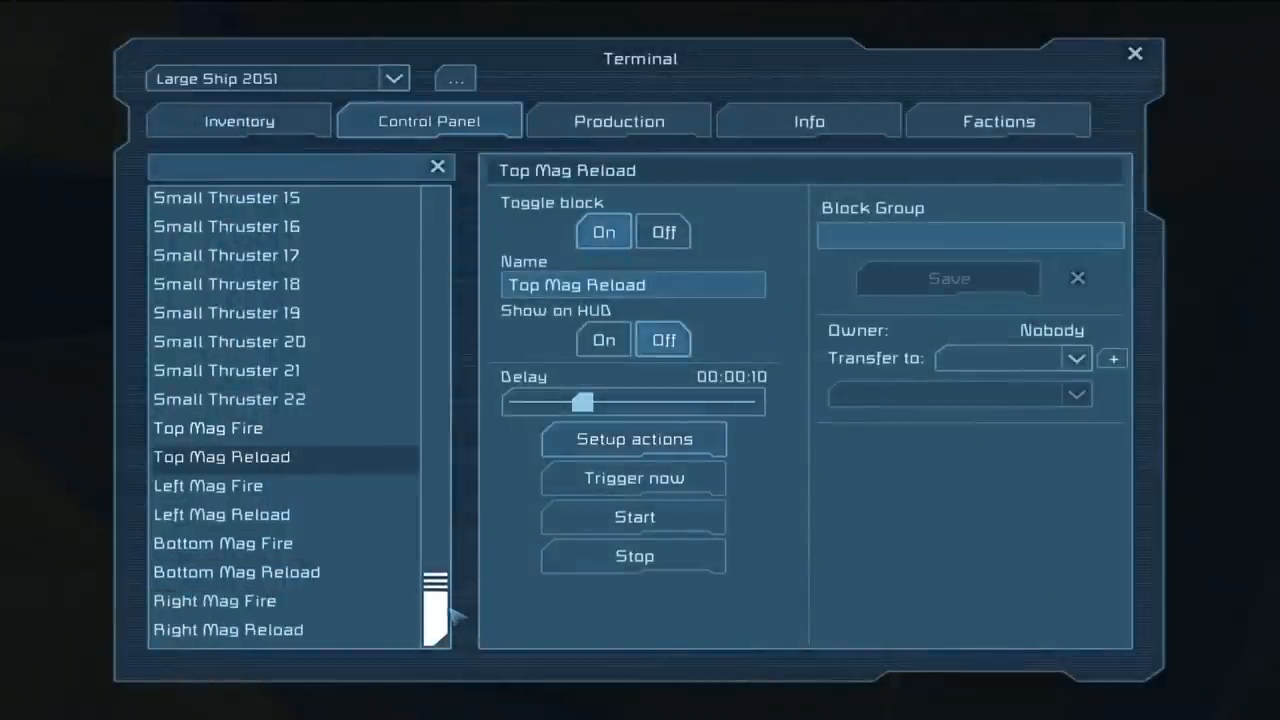
# Switch the Antenna on with broadcasting enabled and a 10000 m broadcast radius.
pyautogui.click(218, 485)
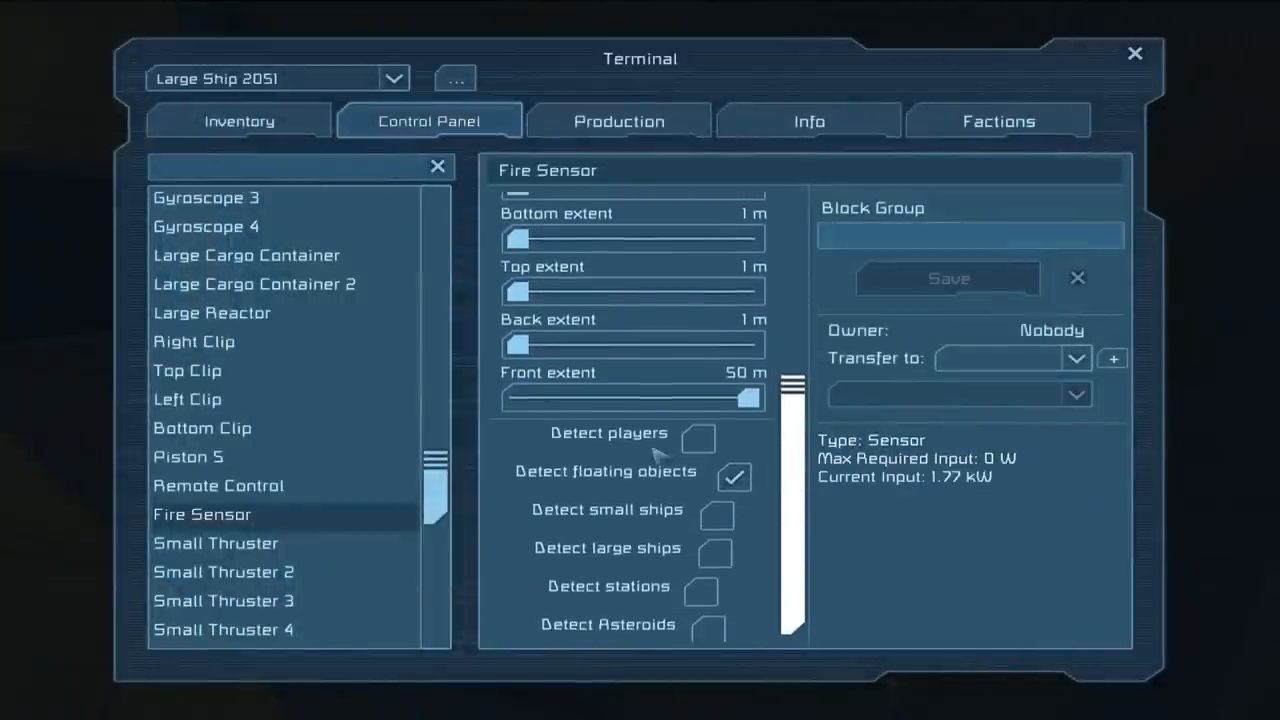
pyautogui.moveTo(730, 400)
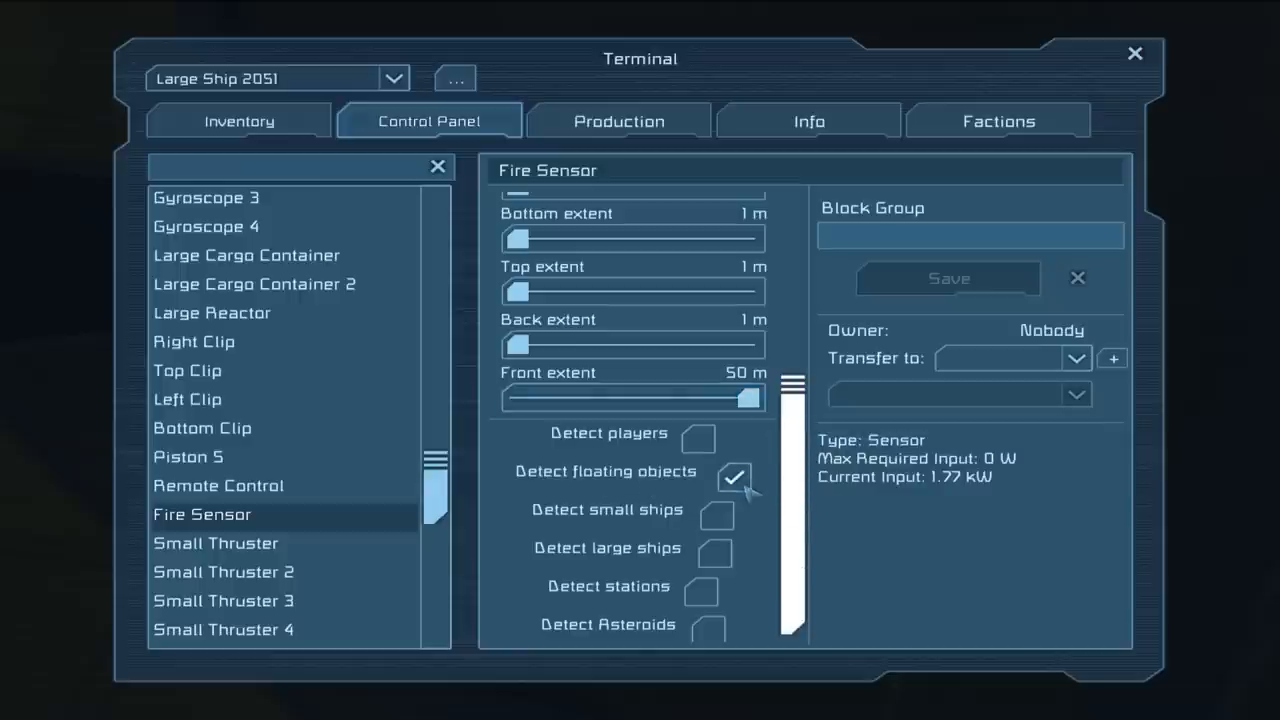
pyautogui.scroll(3)
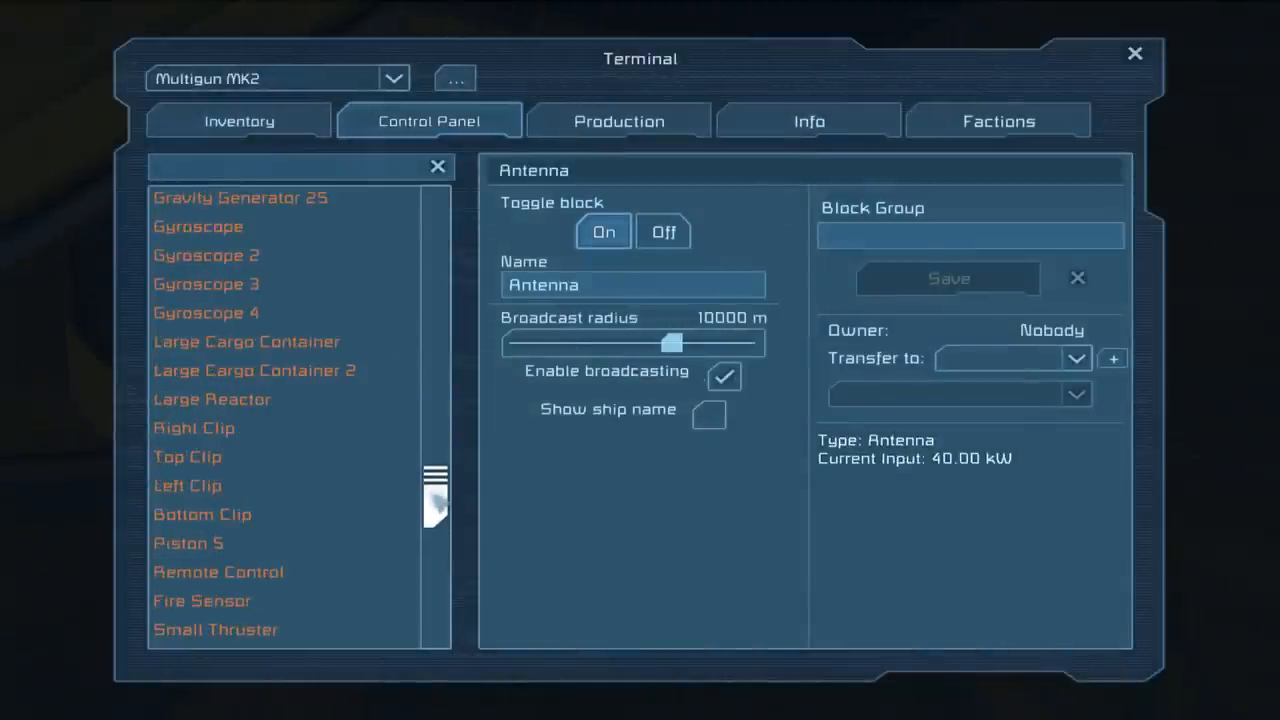
pyautogui.click(194, 427)
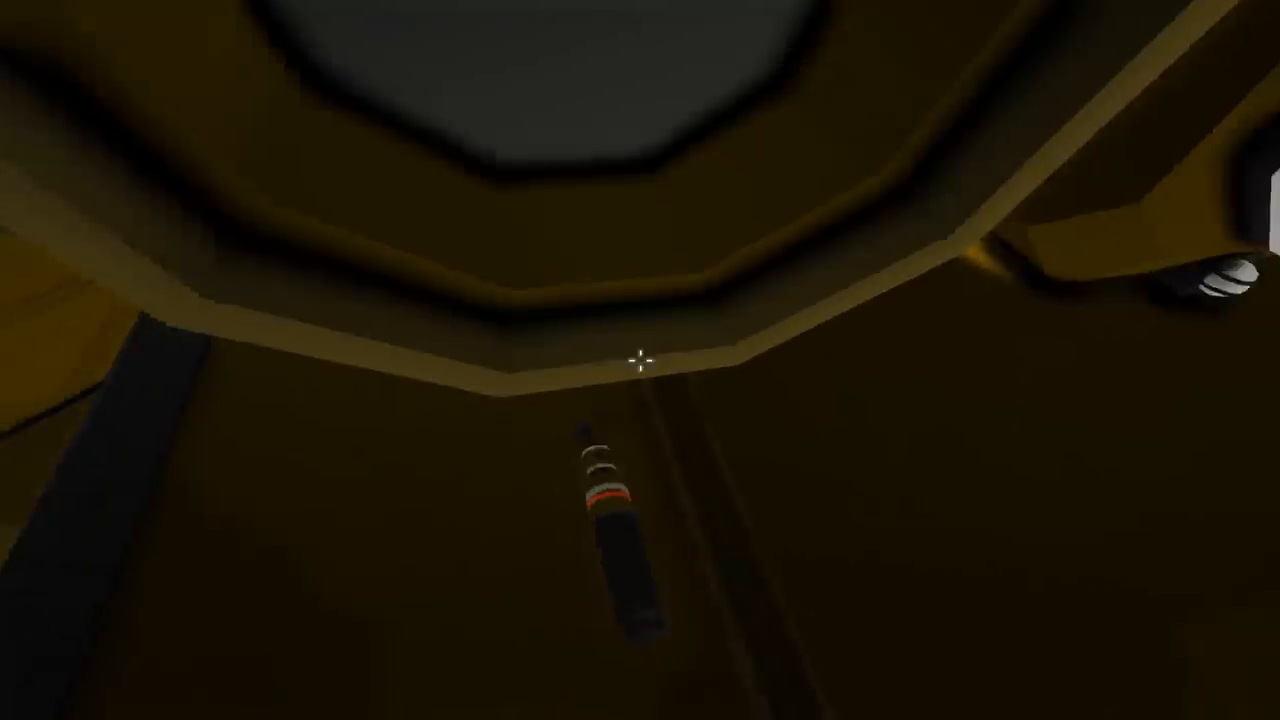
pyautogui.moveTo(640, 360)
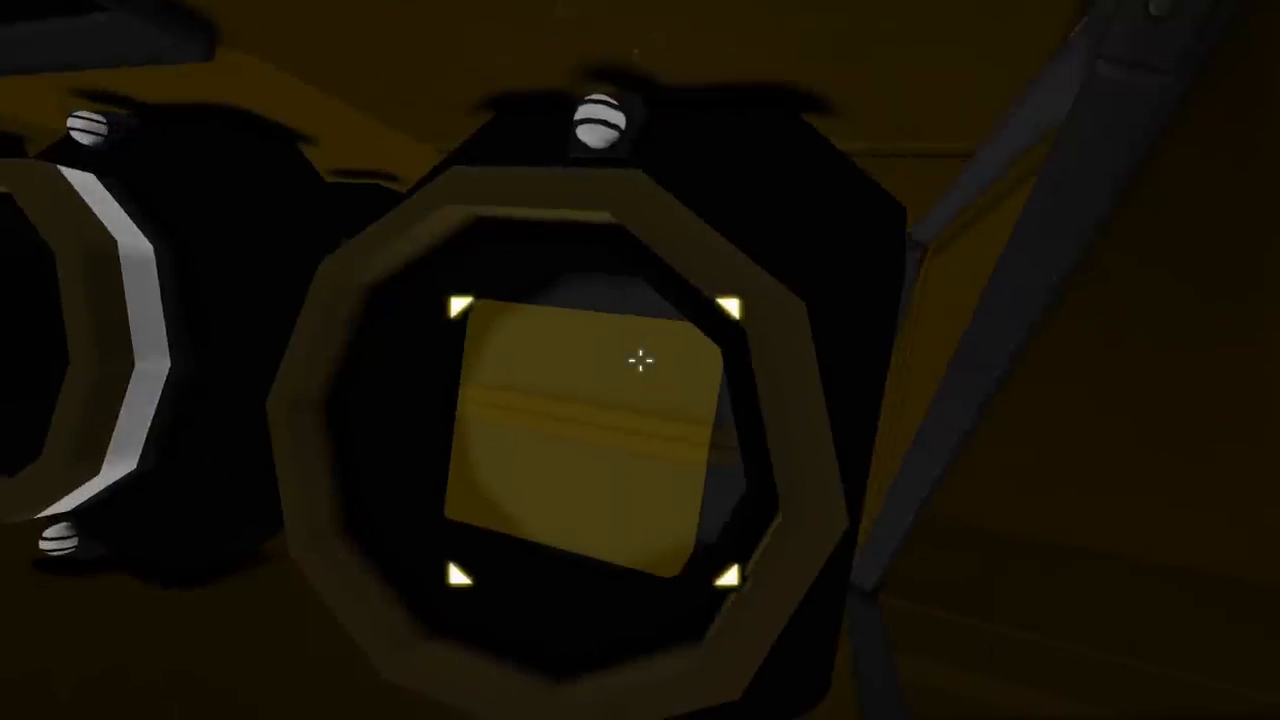
pyautogui.moveTo(640, 360)
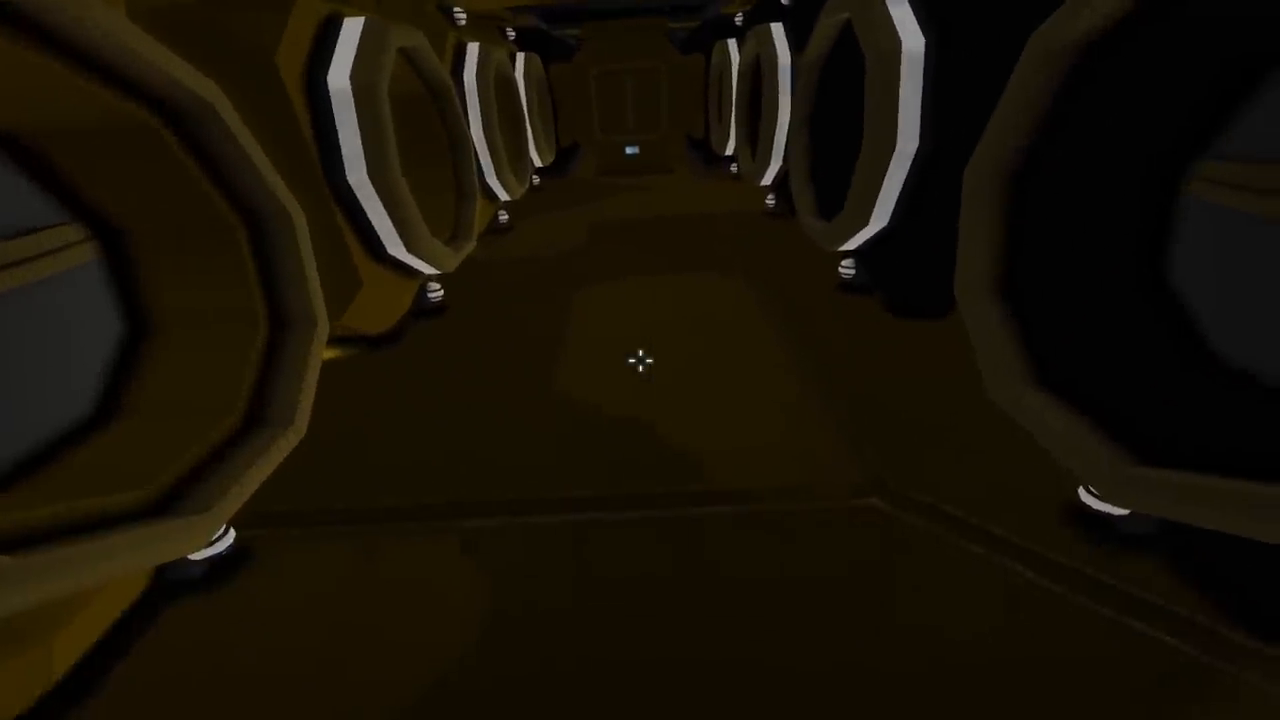
# Walk down the interior corridor past the octagonal gravity launch tubes.
pyautogui.press('w')
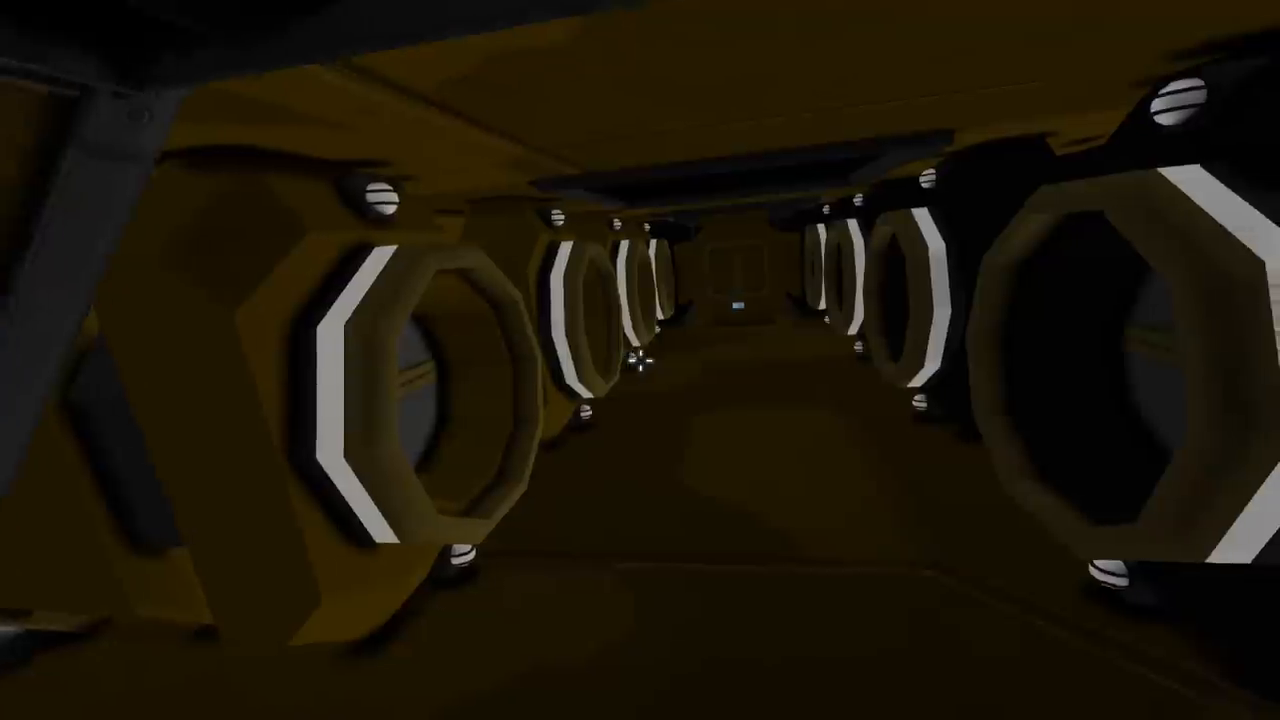
pyautogui.moveTo(640, 360)
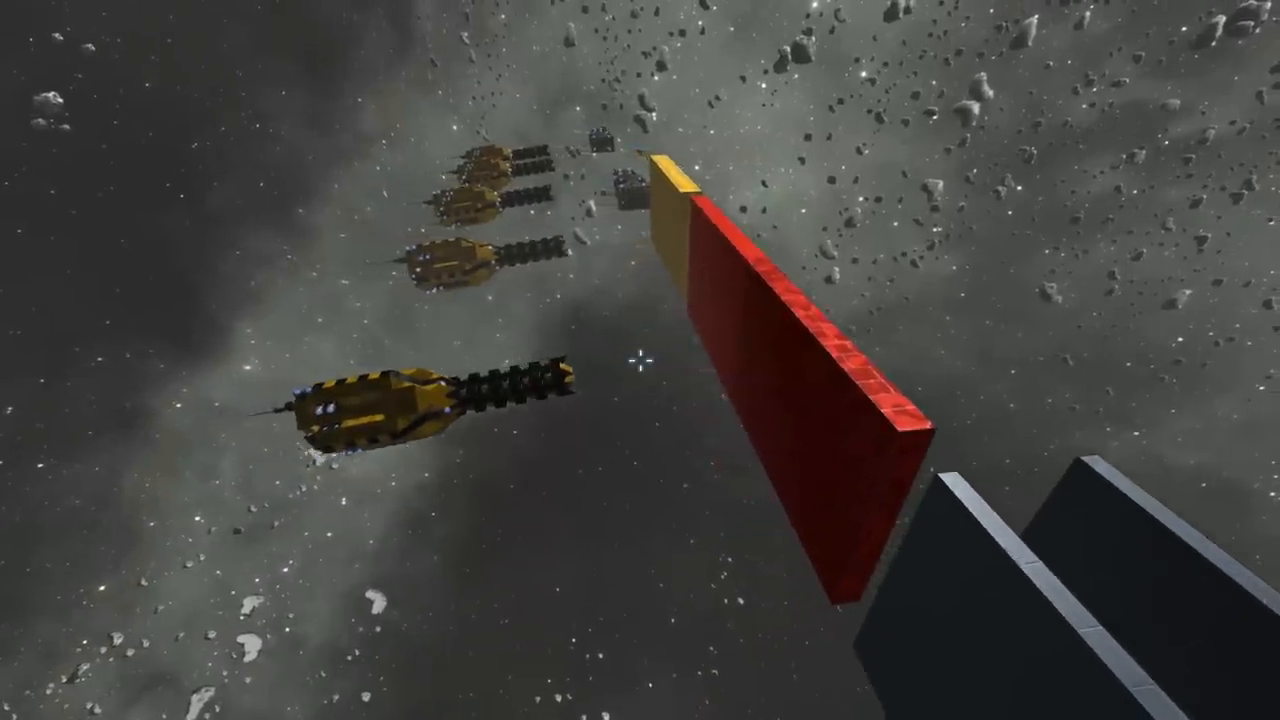
pyautogui.moveTo(640, 360)
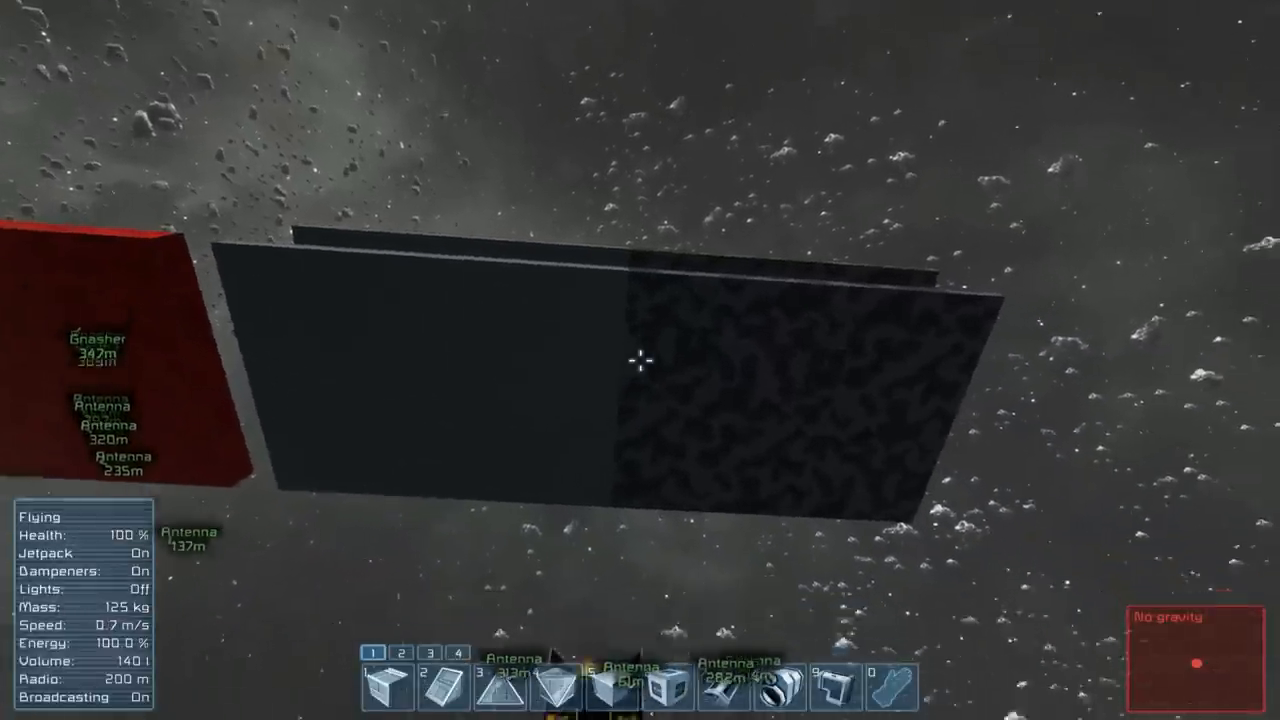
pyautogui.moveTo(640, 360)
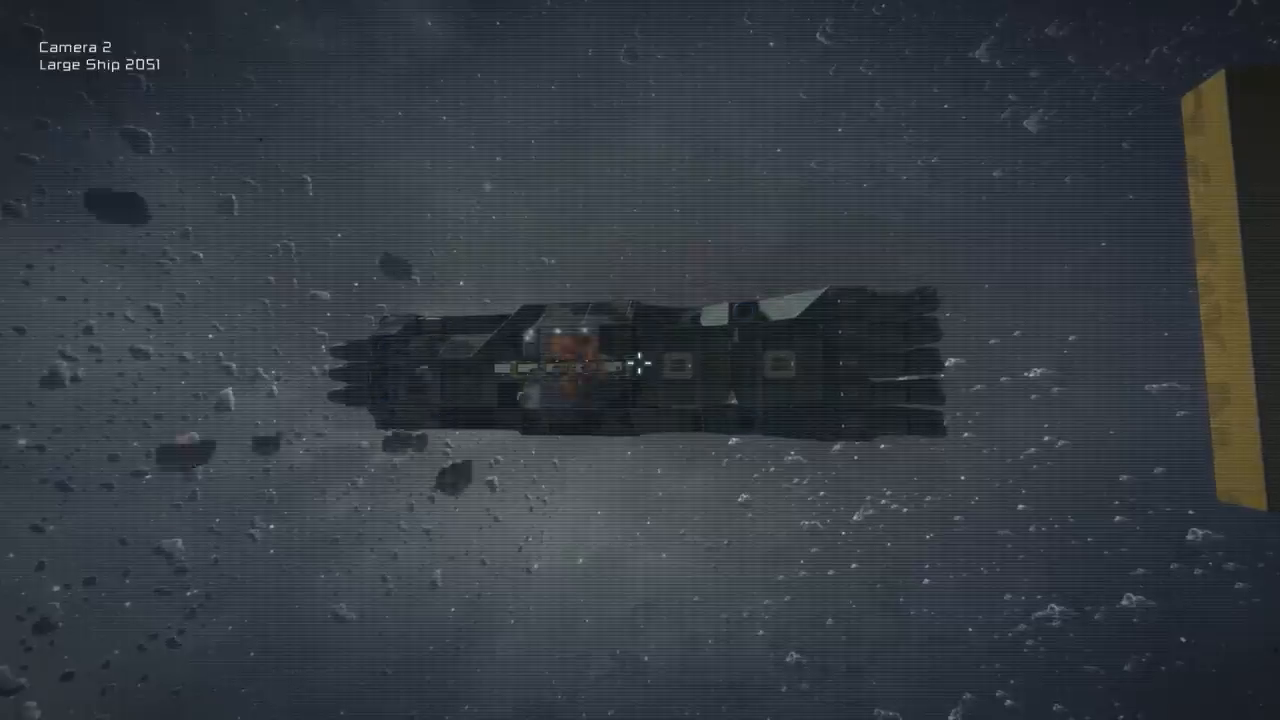
# Toggle the HUD while flying toward the wrecked base near the warship Gnasher.
pyautogui.press('tab')
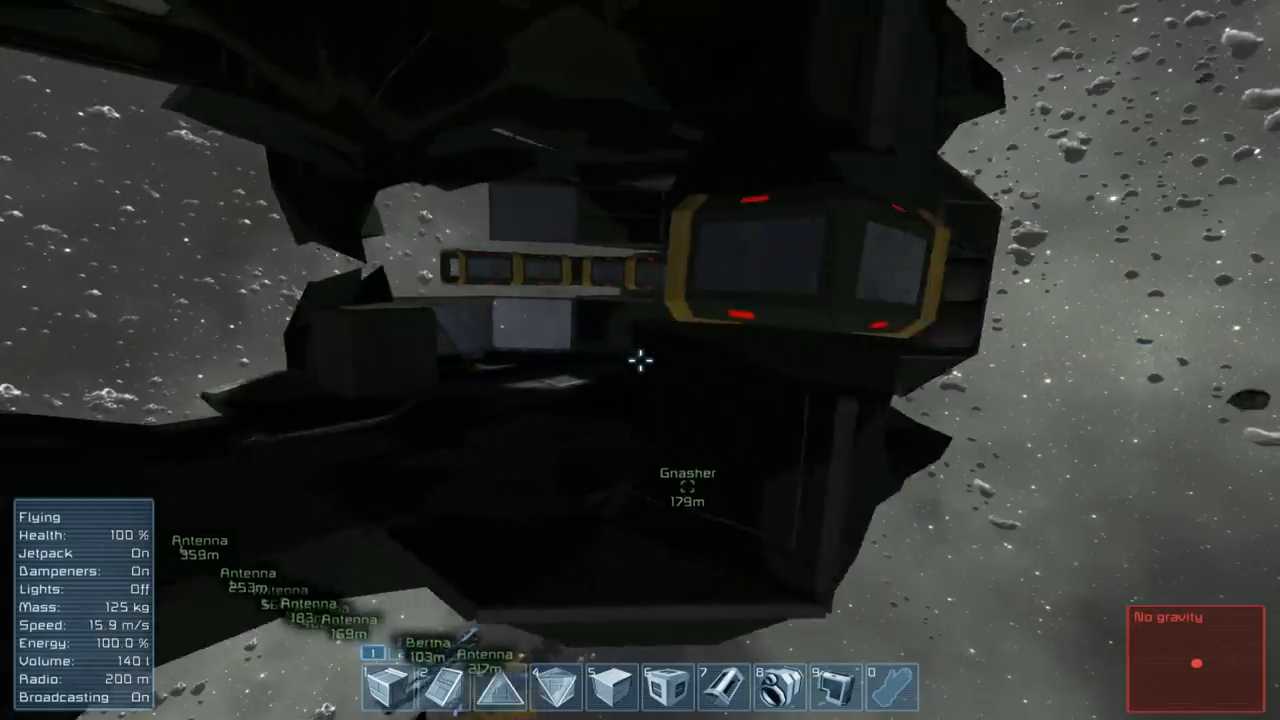
pyautogui.moveTo(640, 360)
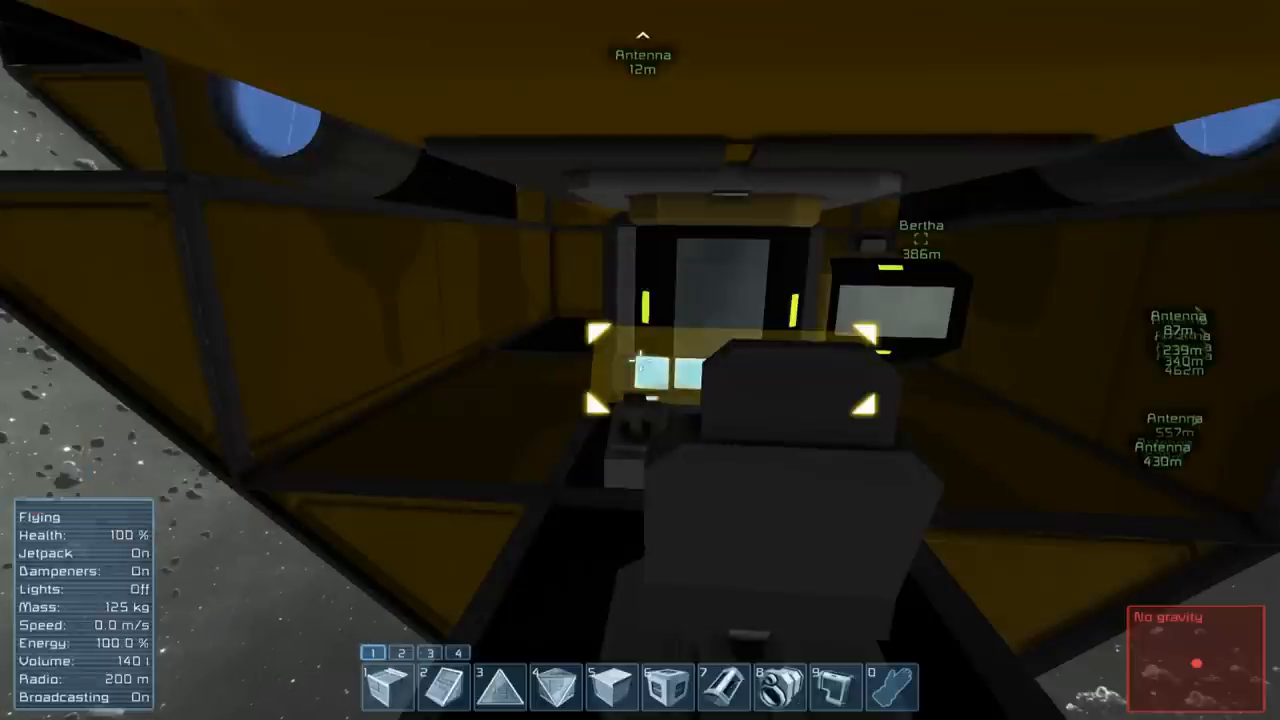
pyautogui.moveTo(640, 360)
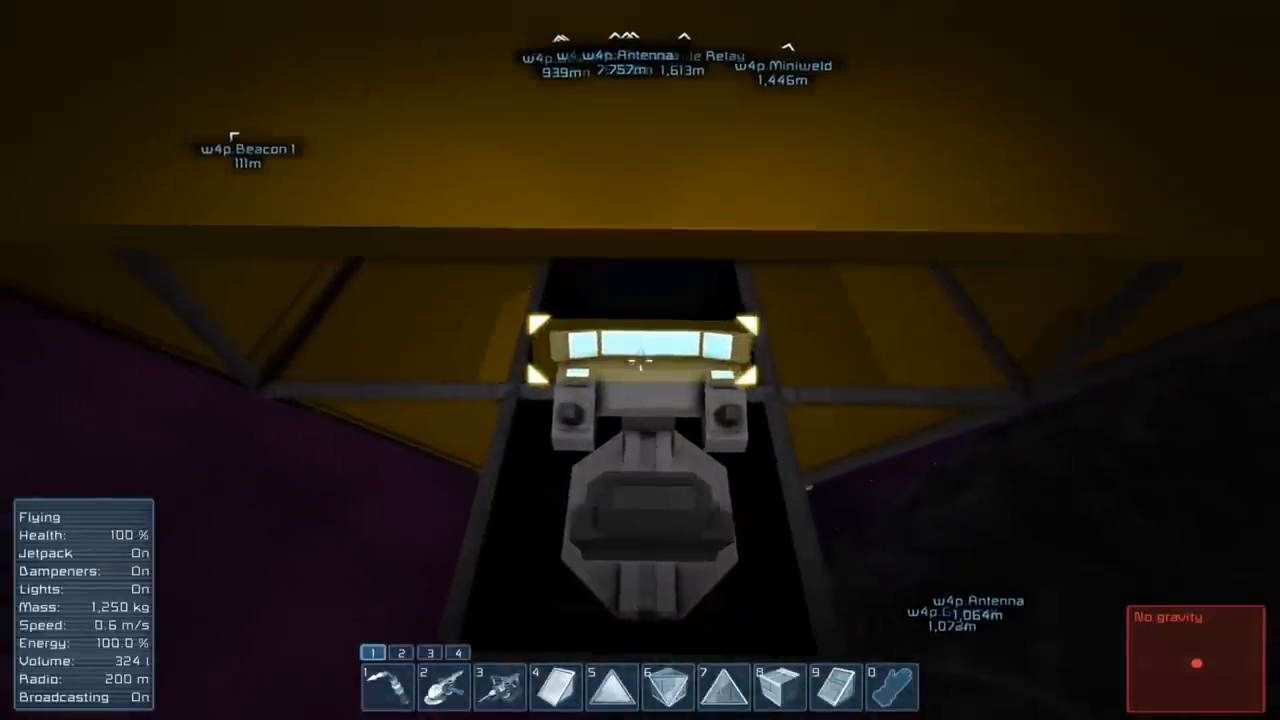
# Switch to Large Ship 2051's Camera 2 feed overlooking the distant base.
pyautogui.press('t')
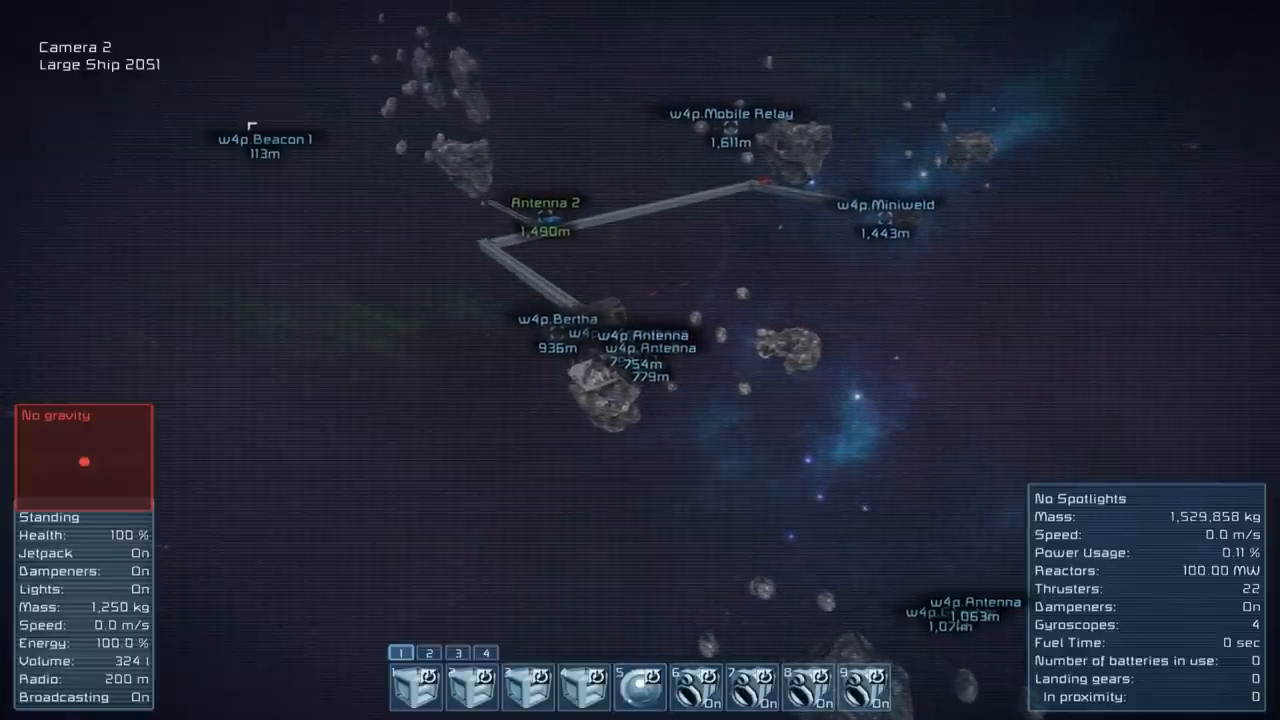
# Hide the on-screen markers and status panels, then show them again.
pyautogui.press('tab')
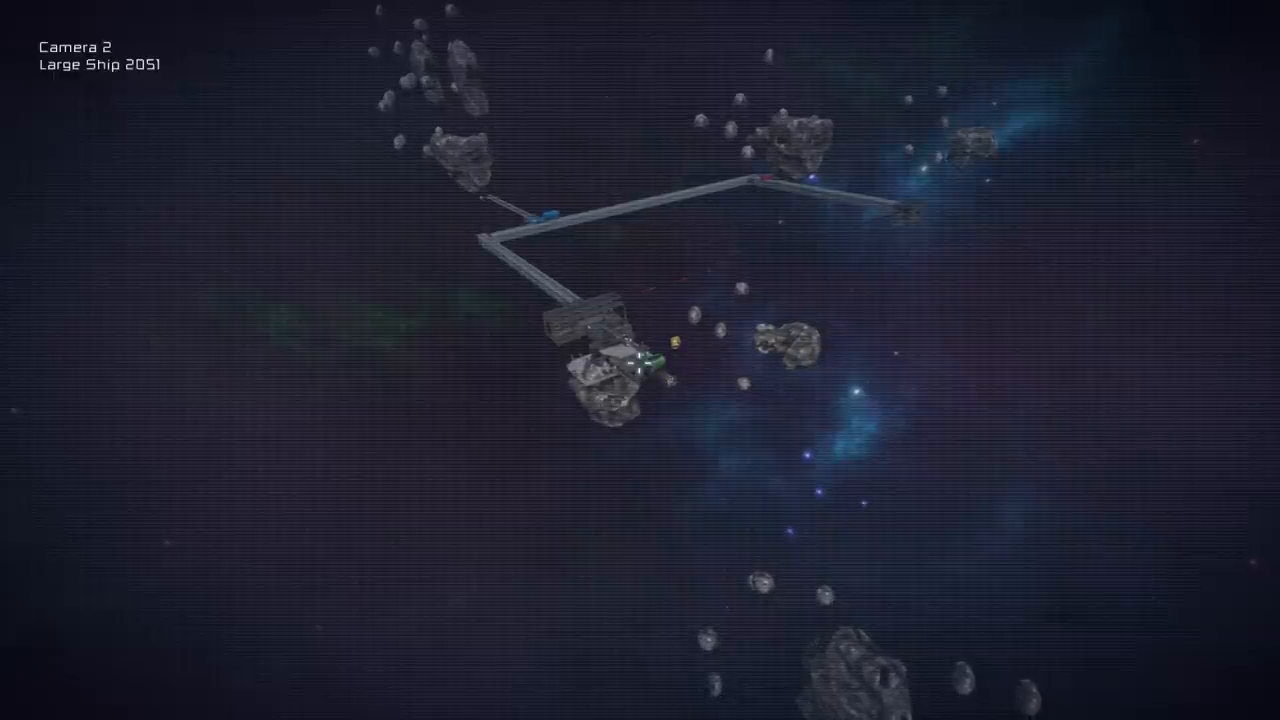
pyautogui.press('tab')
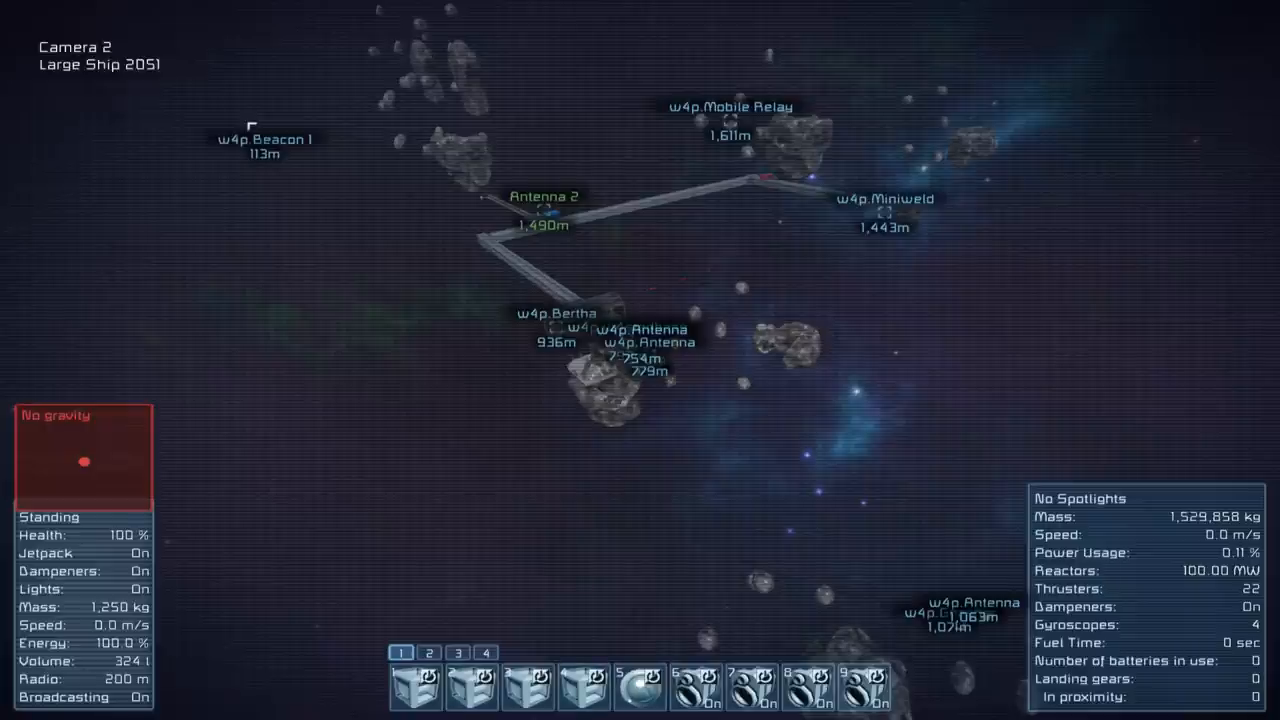
pyautogui.press('tab')
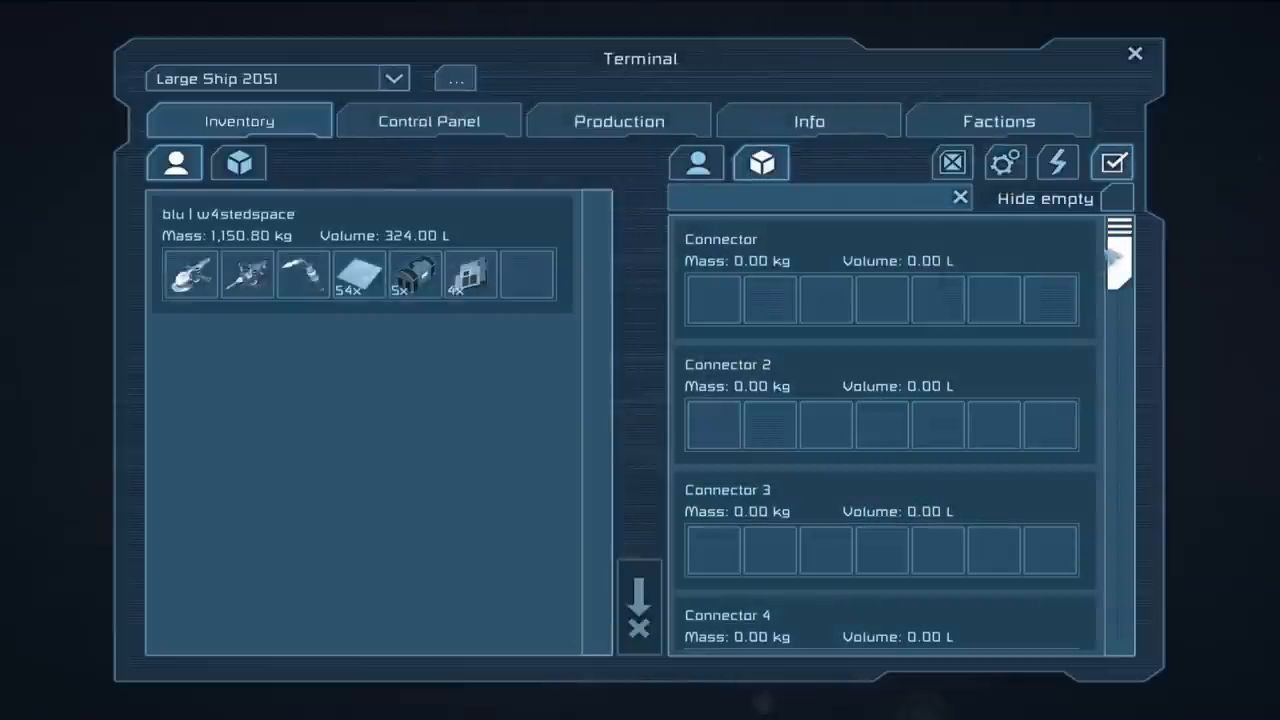
# Scroll through the empty Connector inventories in the Terminal's Inventory tab.
pyautogui.scroll(-3)
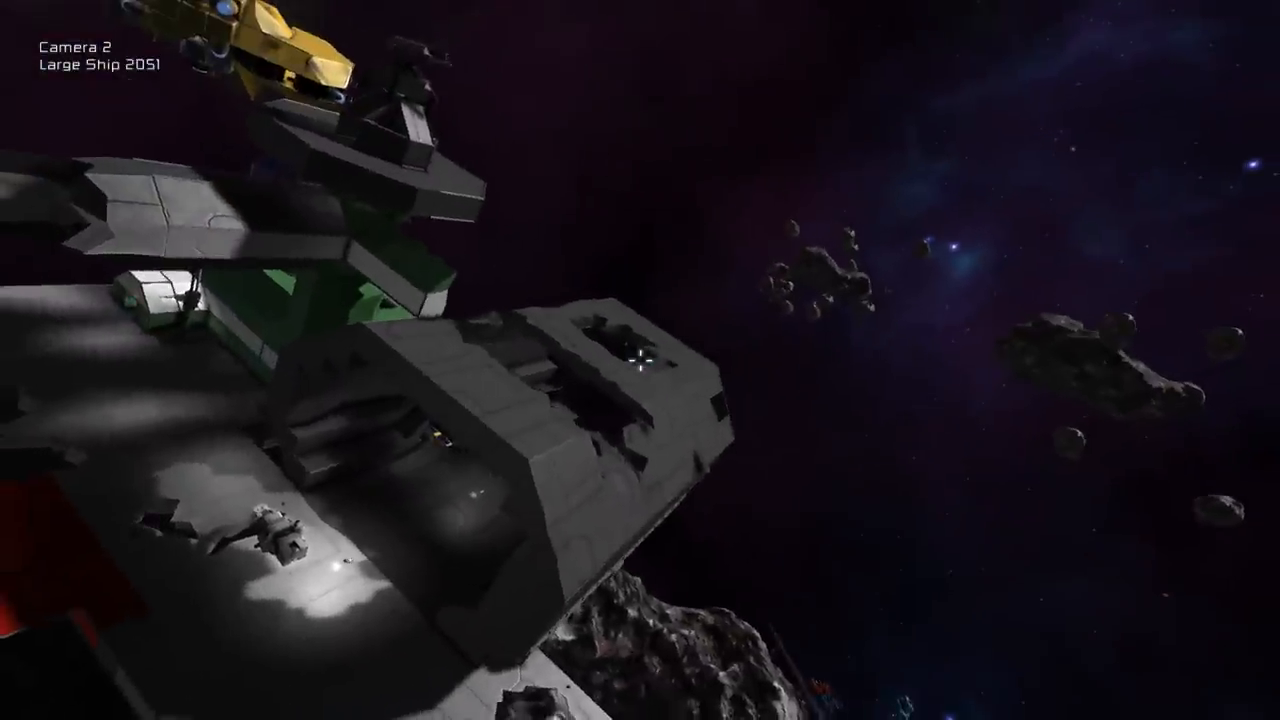
pyautogui.moveTo(640, 360)
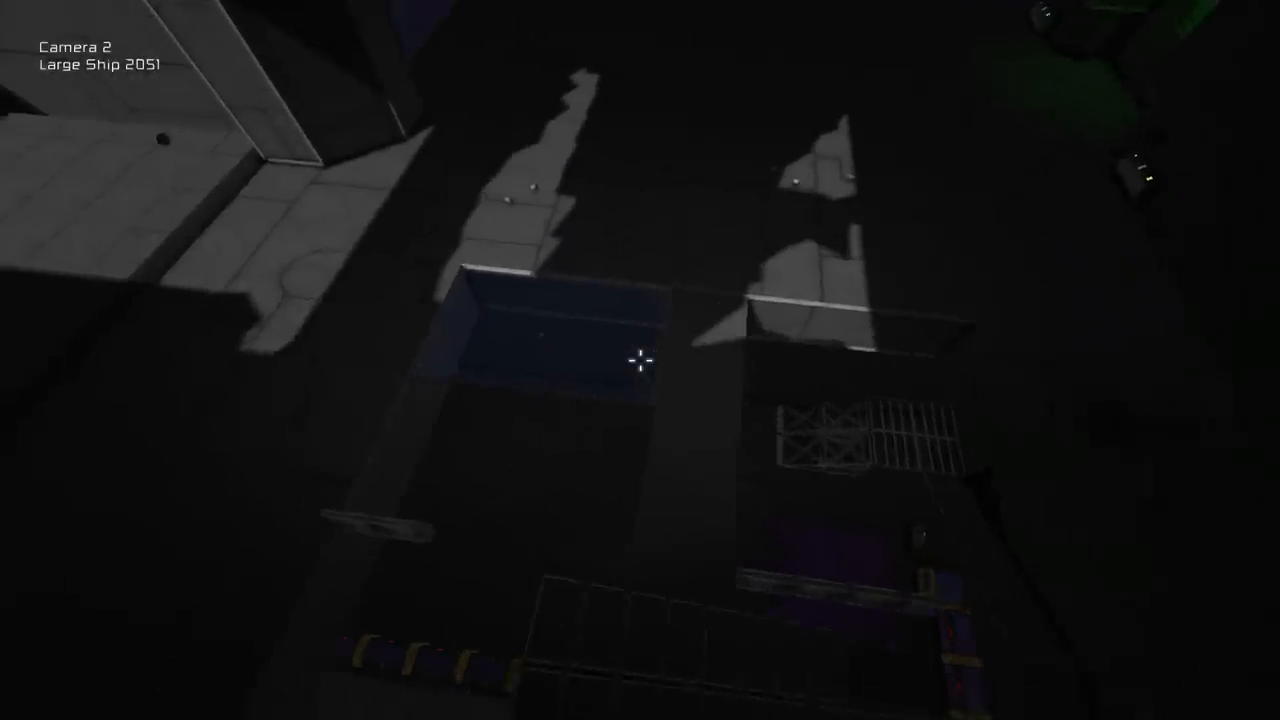
pyautogui.moveTo(640, 360)
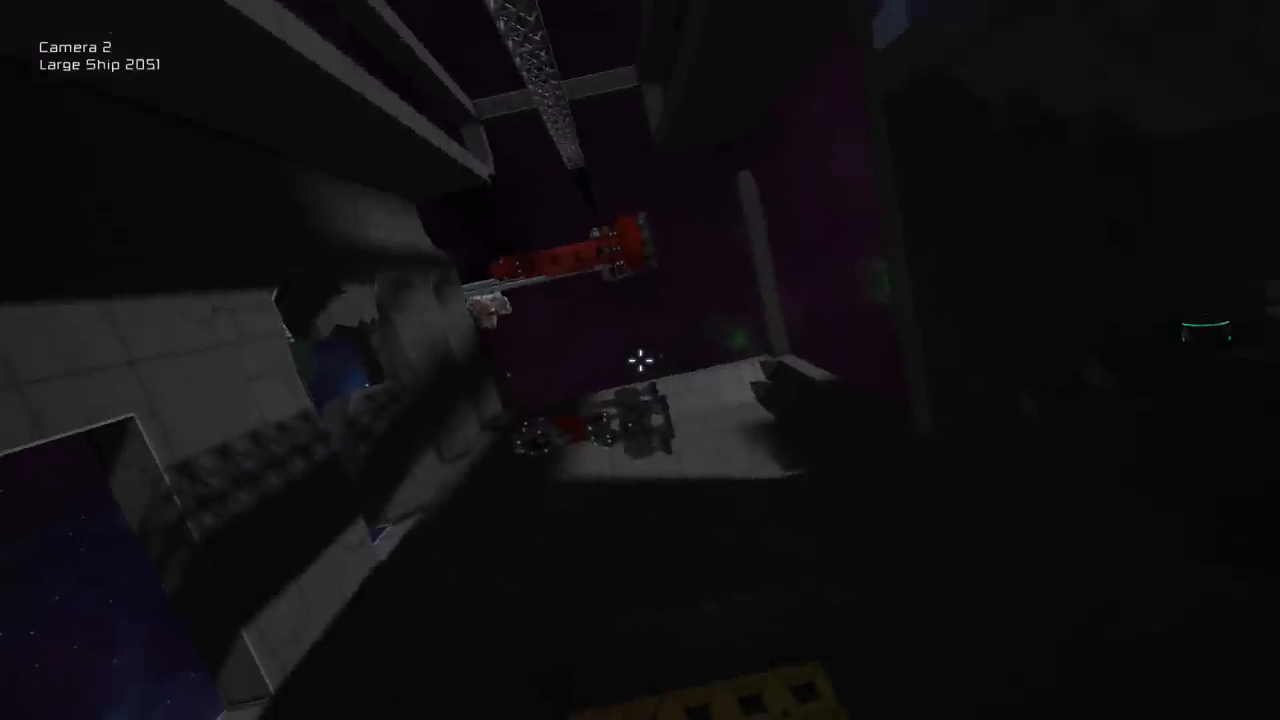
pyautogui.moveTo(640, 360)
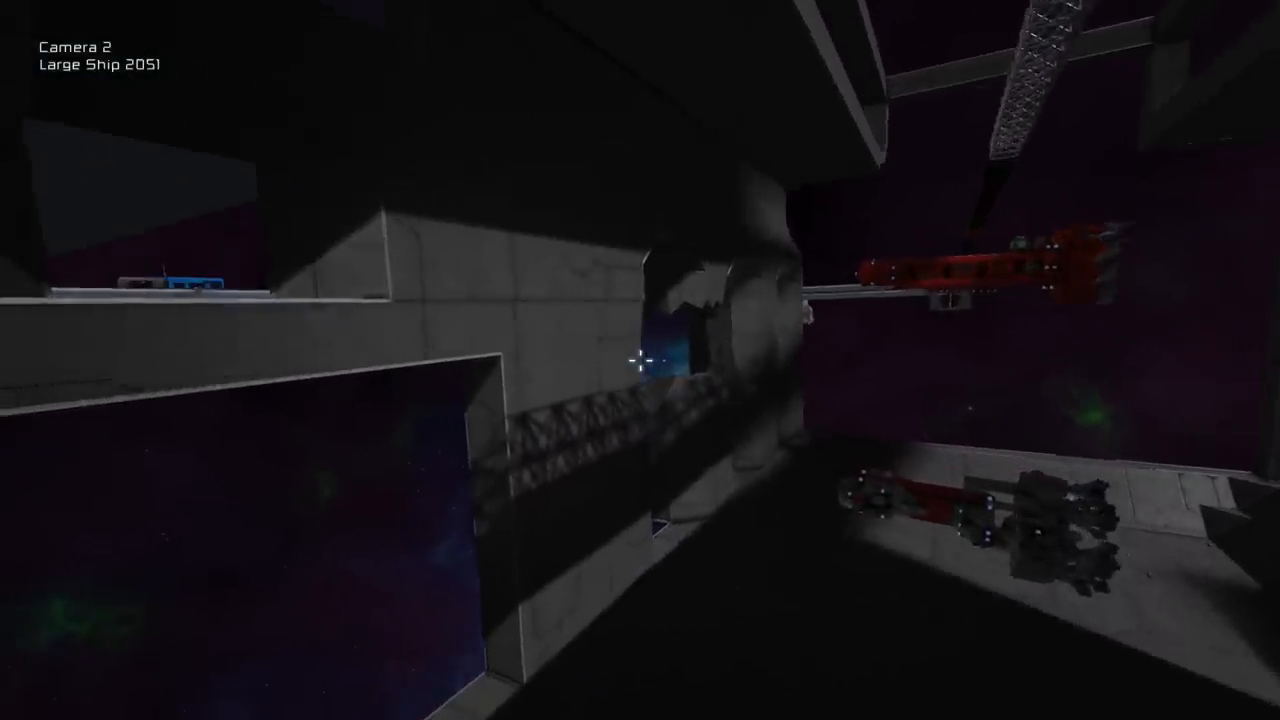